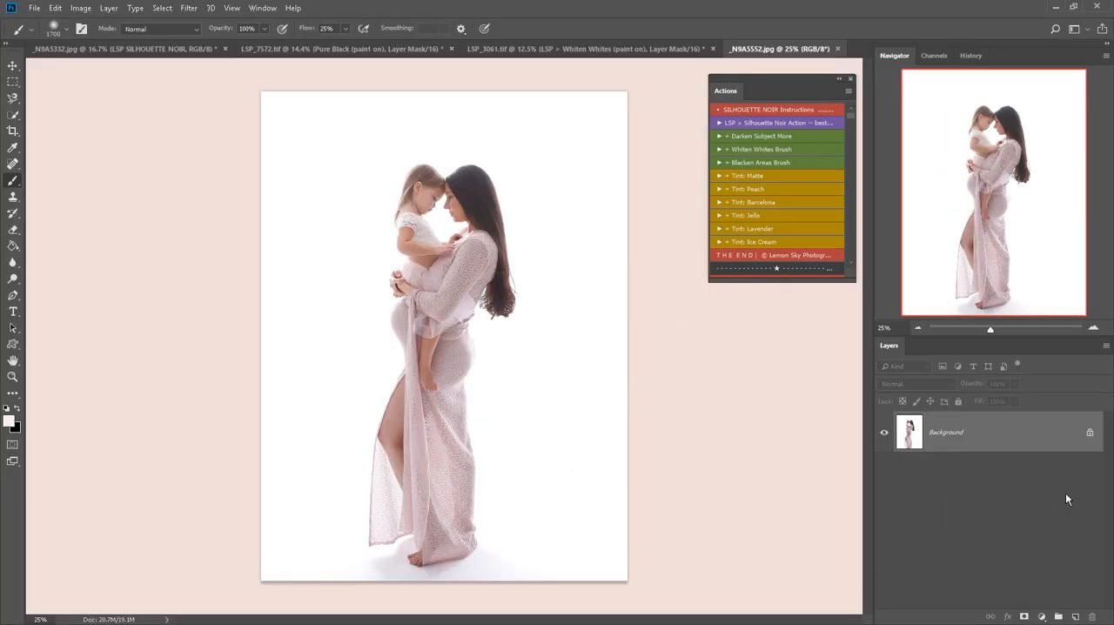
pyautogui.moveTo(546, 429)
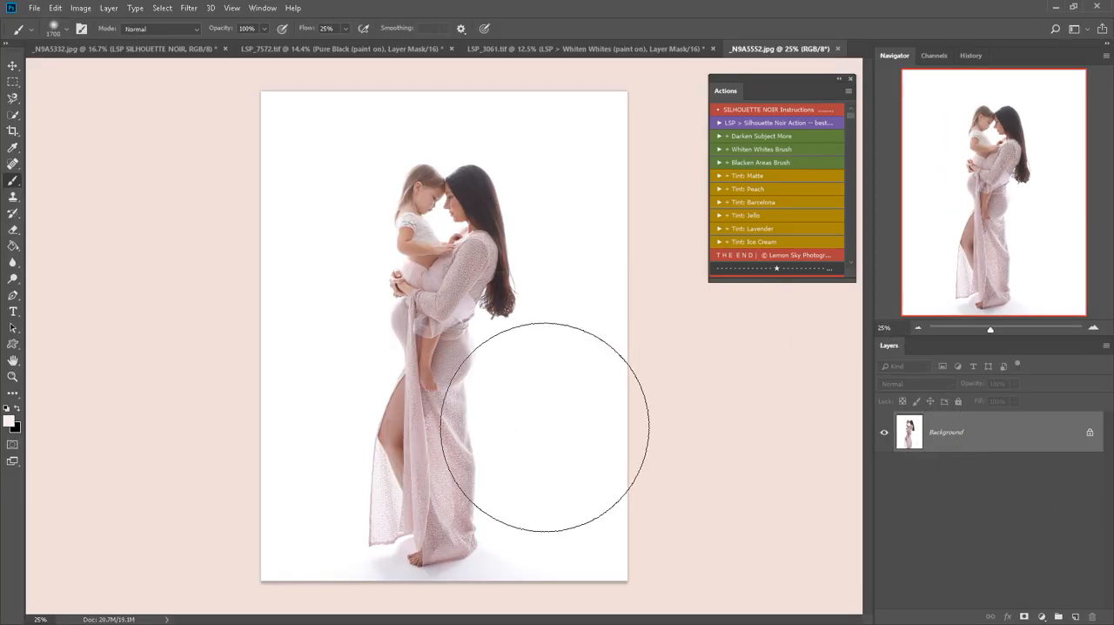
pyautogui.moveTo(574, 404)
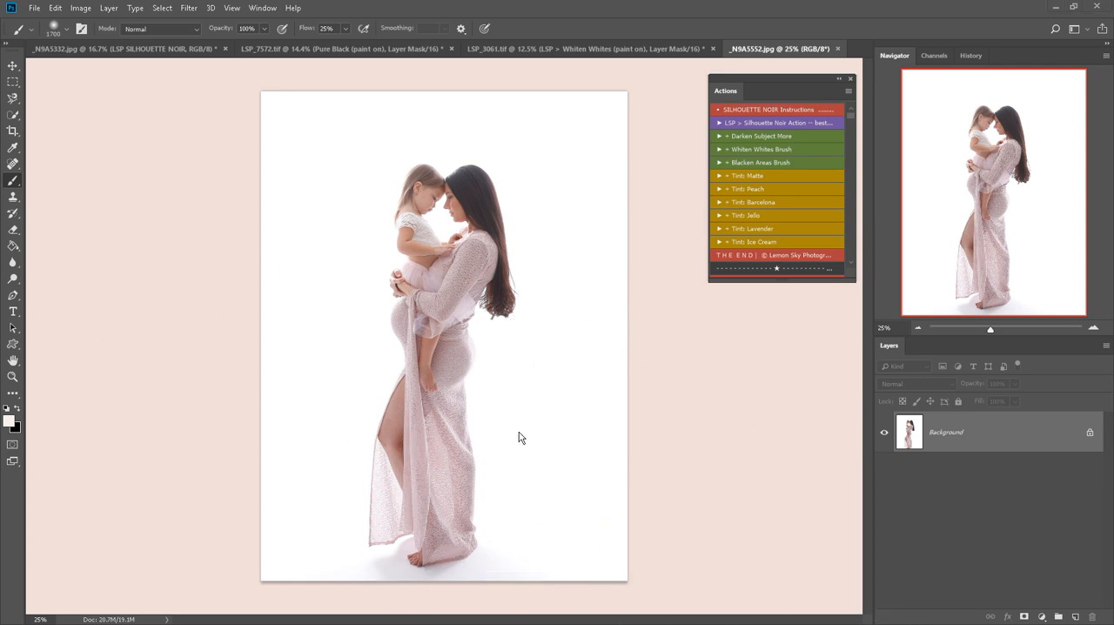
pyautogui.moveTo(611, 327)
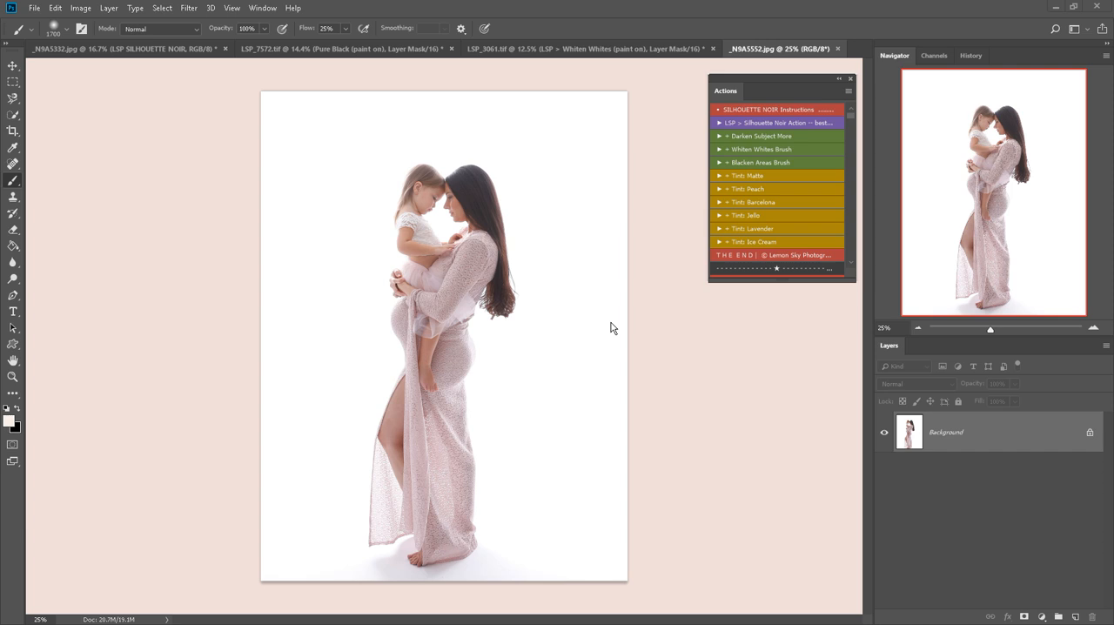
pyautogui.moveTo(391, 373)
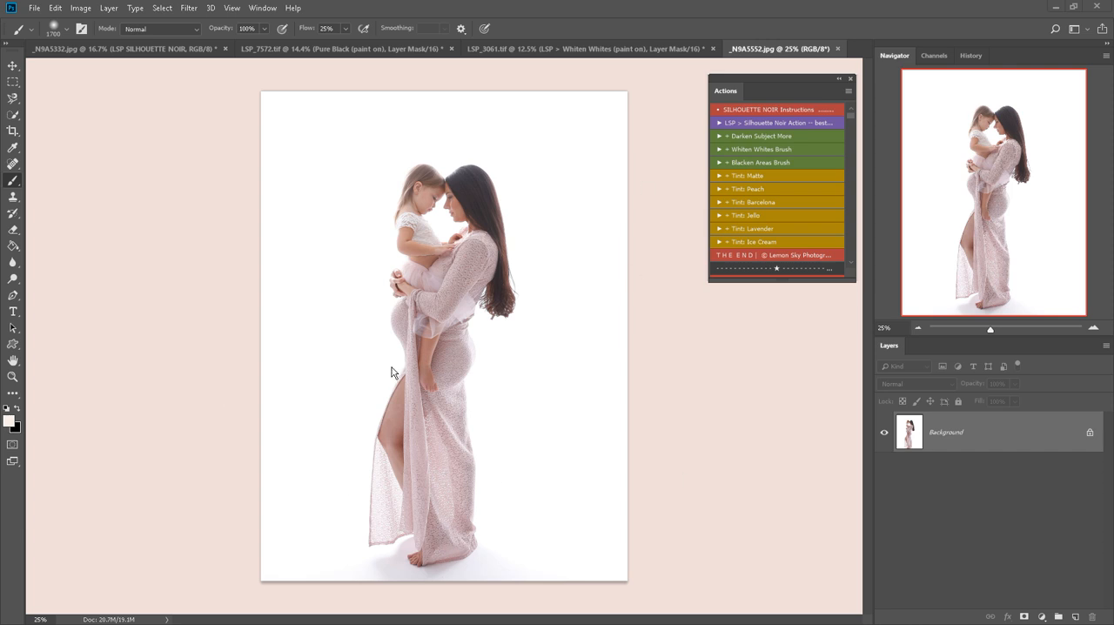
pyautogui.moveTo(543, 296)
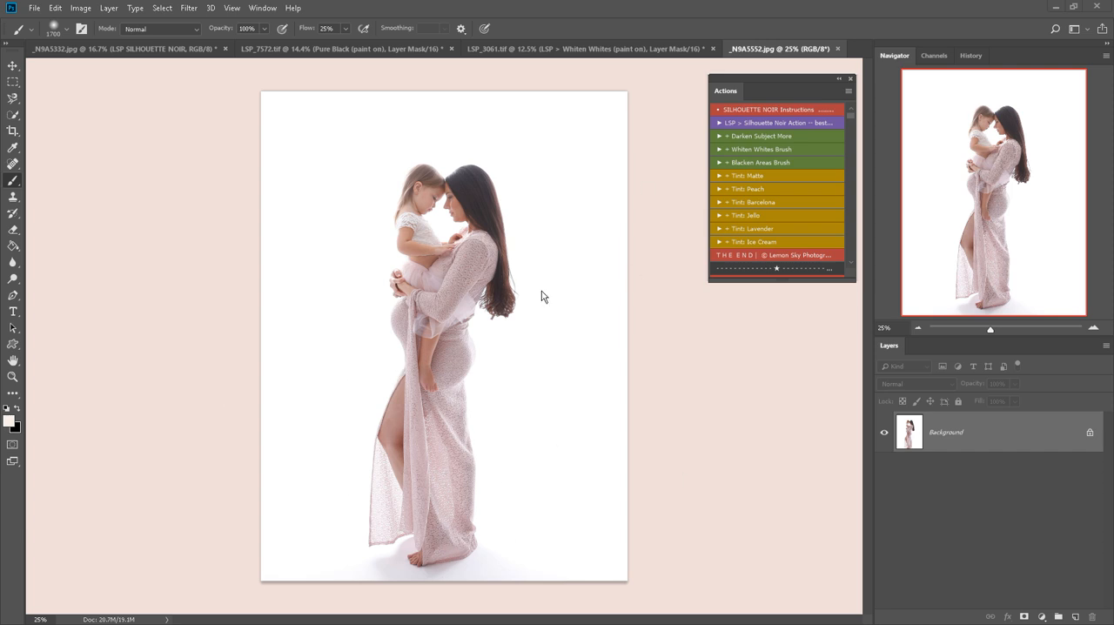